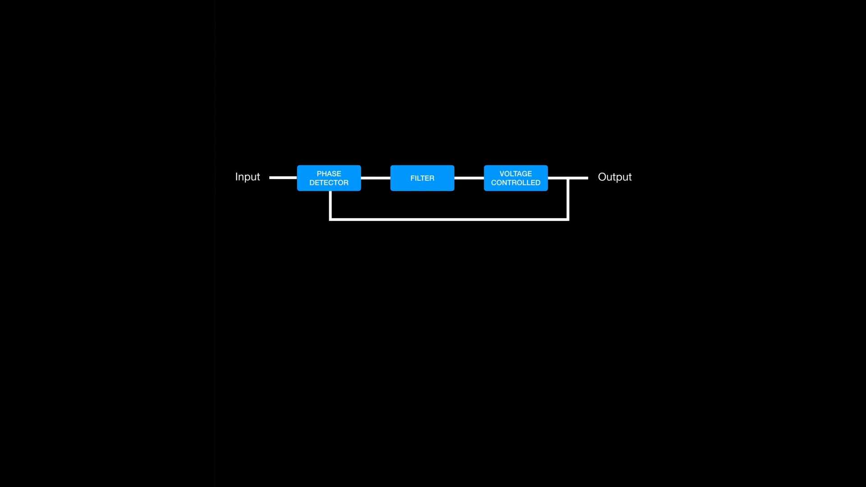
Advance the animation to outline the FILTER block of the PLL diagram in red
left_click(515, 178)
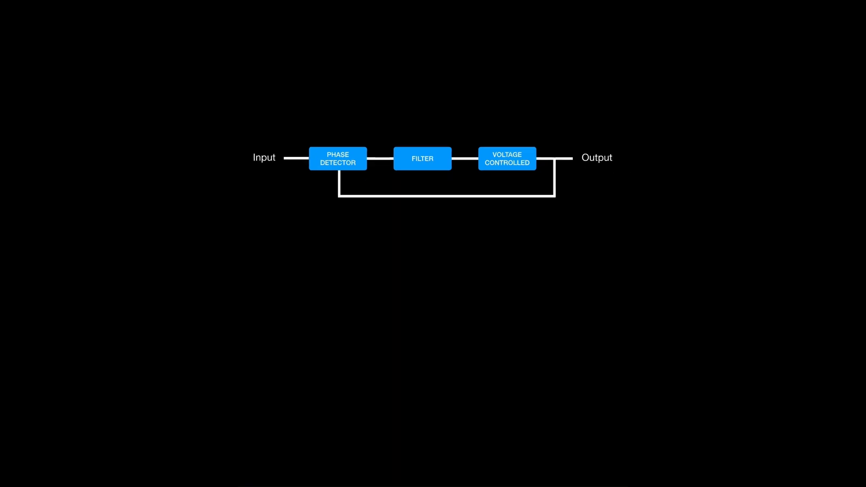
left_click(422, 158)
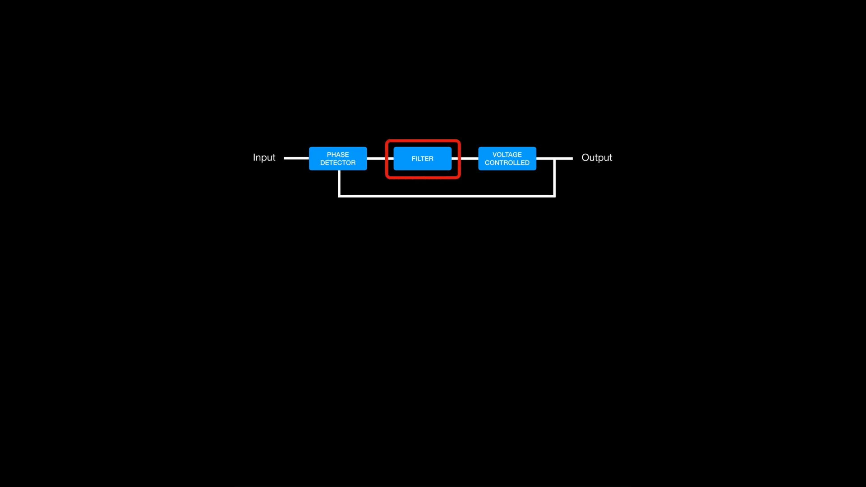